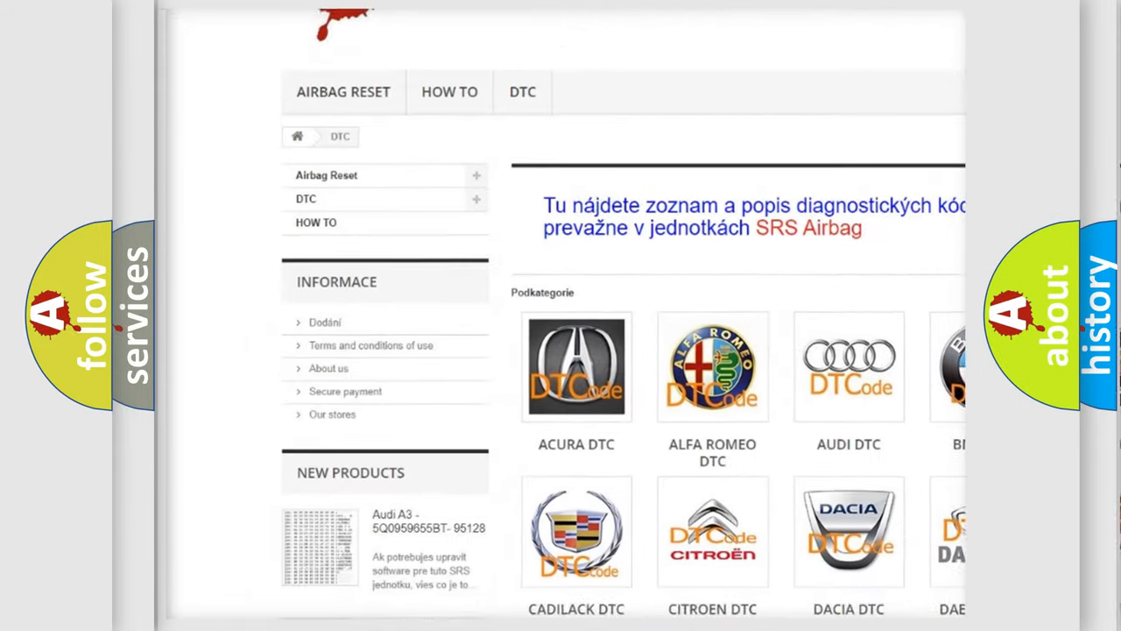
scroll("down", 3)
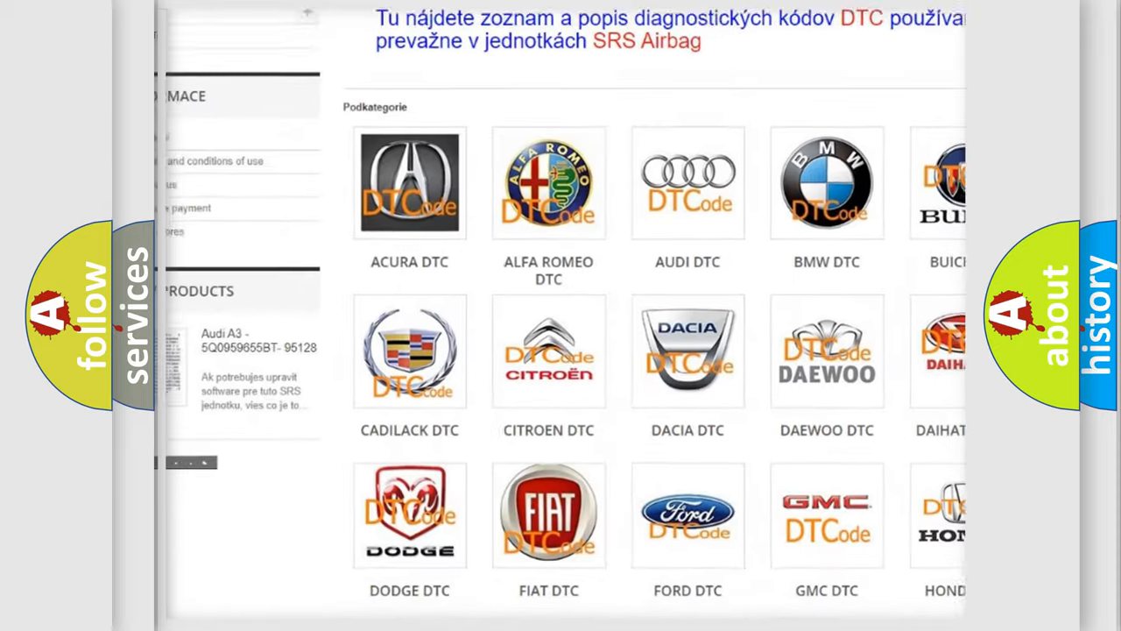
scroll("down", 3)
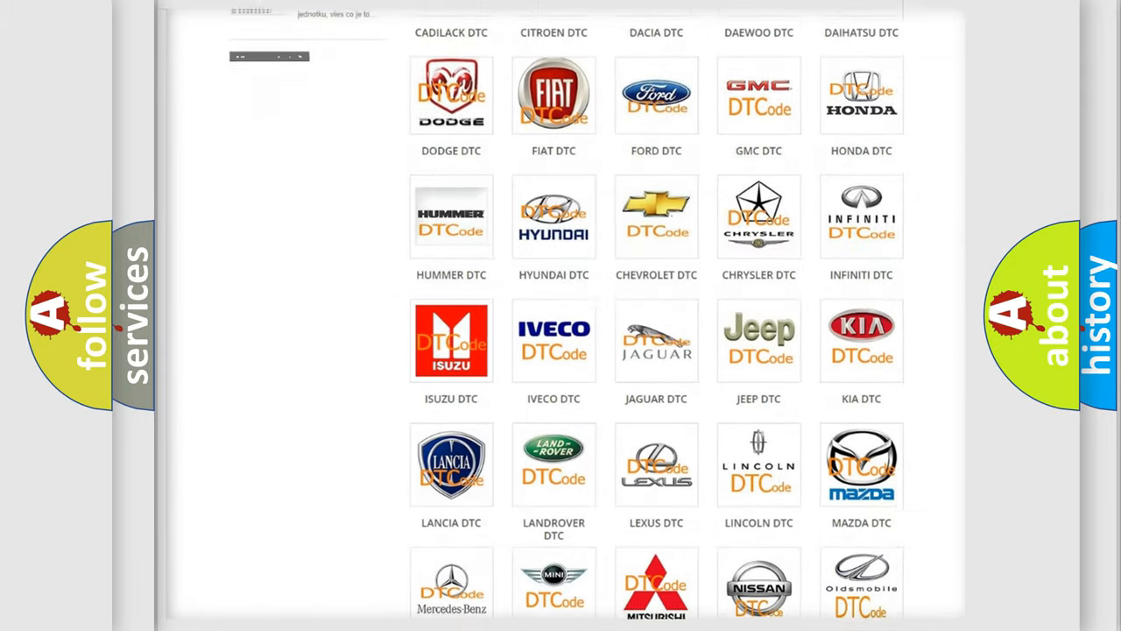
scroll("down", 3)
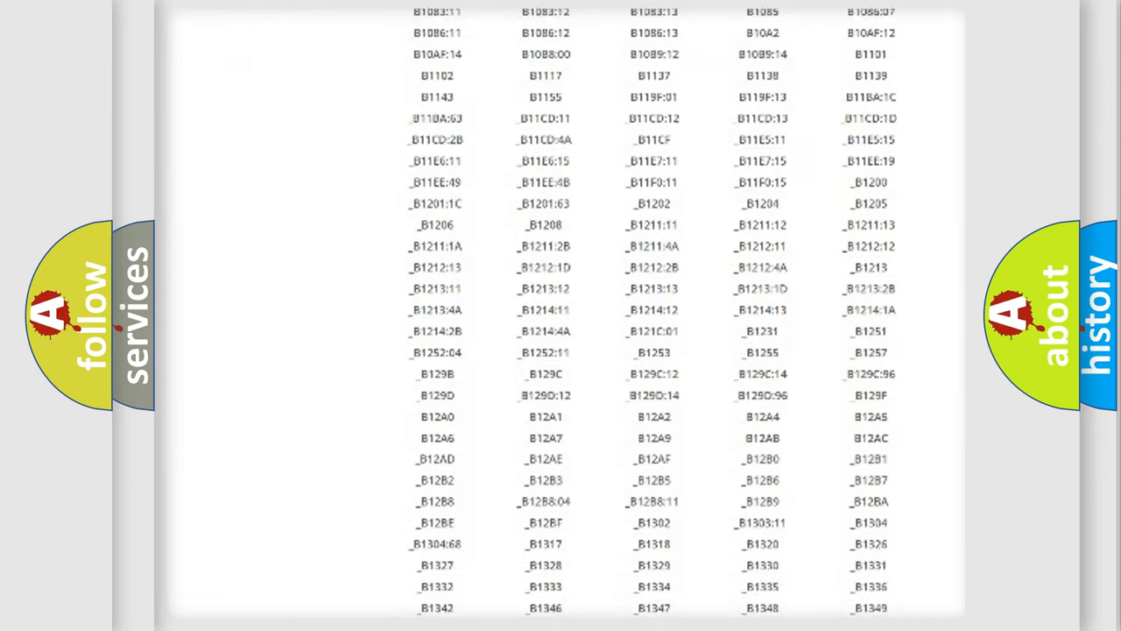
scroll("down", 3)
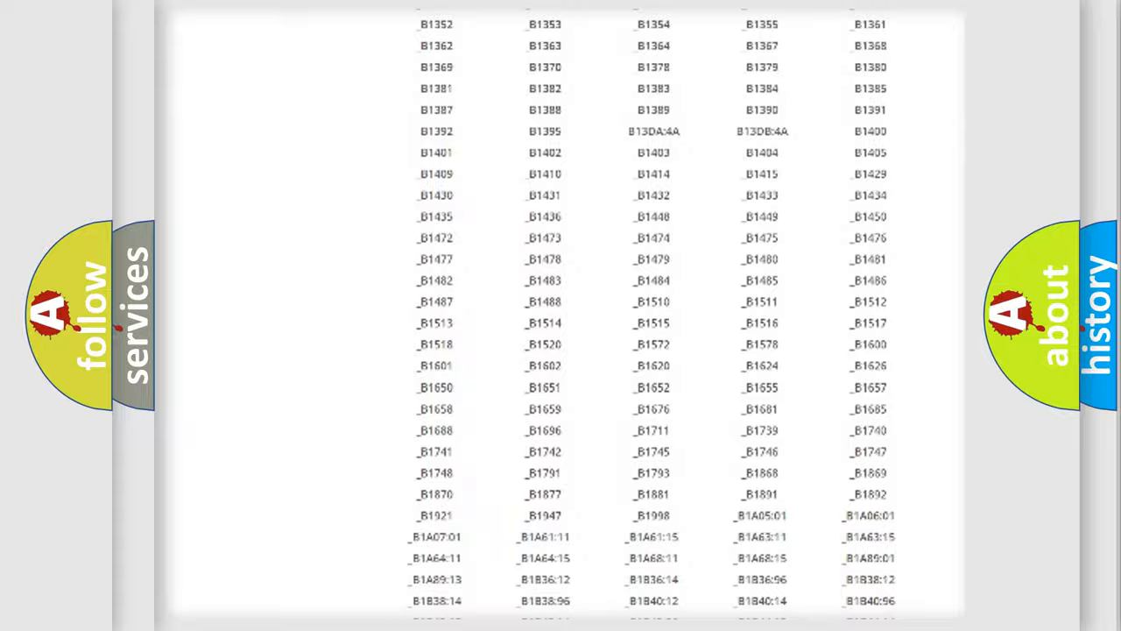
scroll("up", 3)
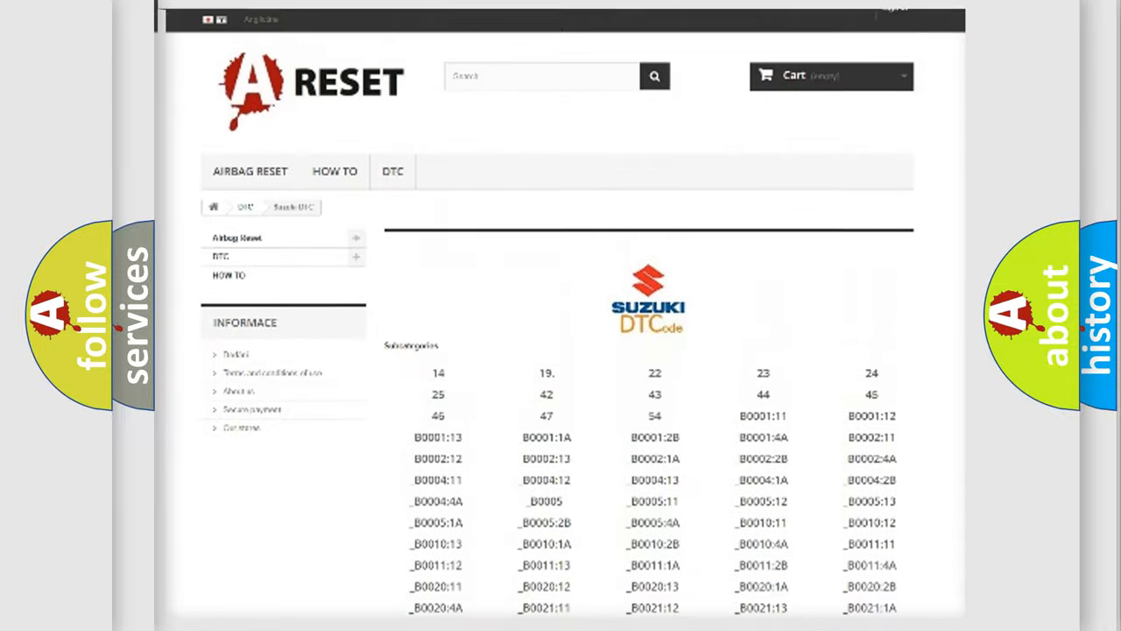